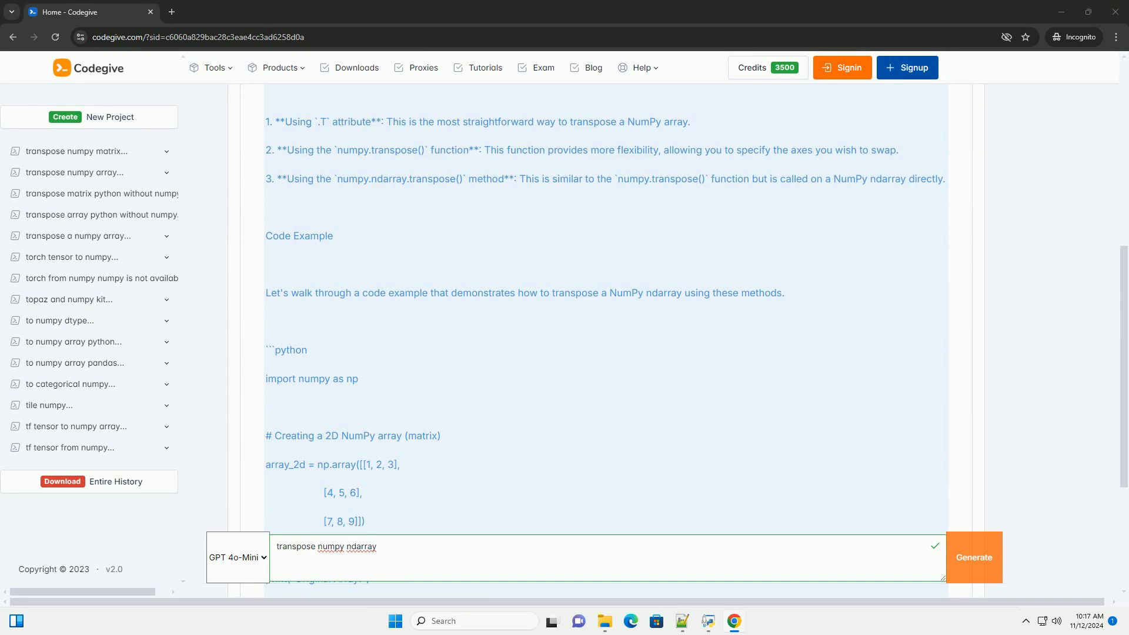
pyautogui.scroll(-3)
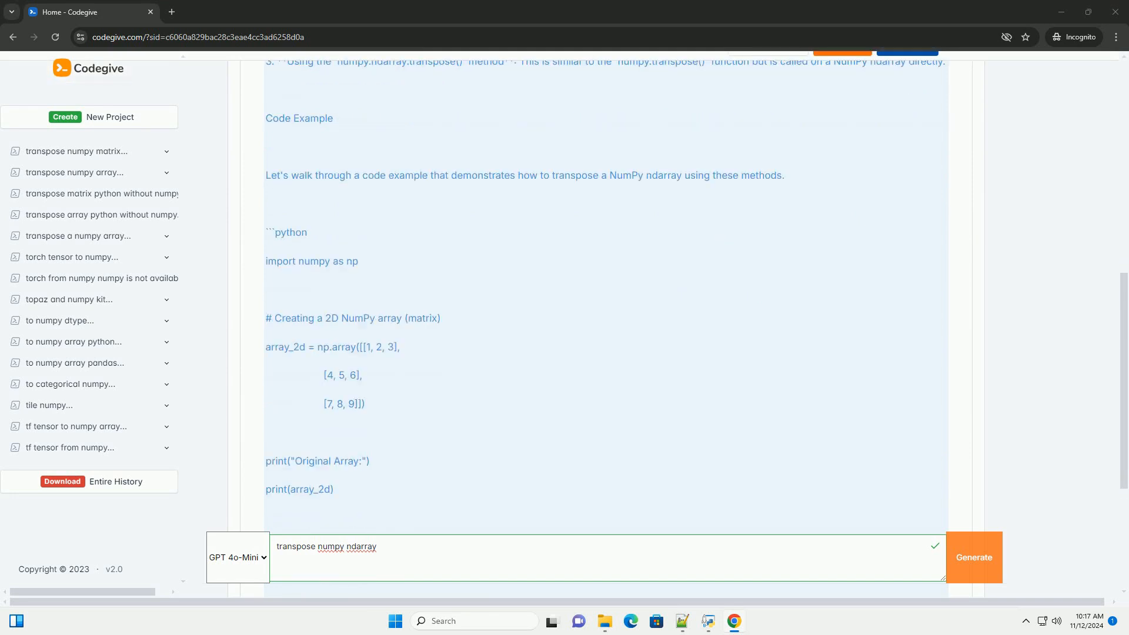
pyautogui.scroll(-3)
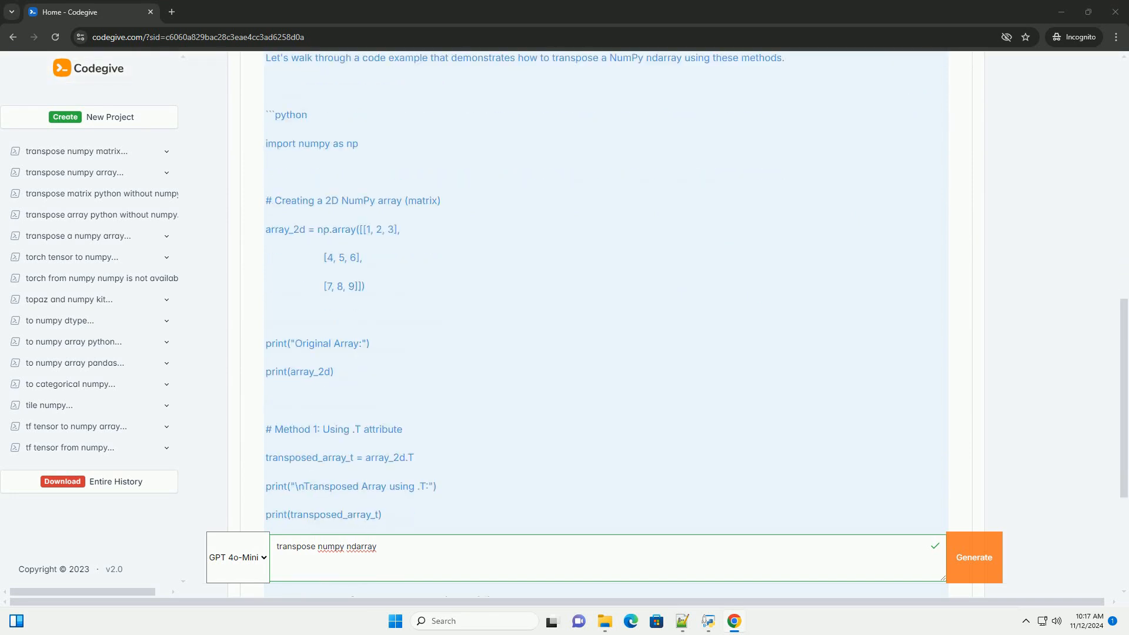
pyautogui.scroll(-3)
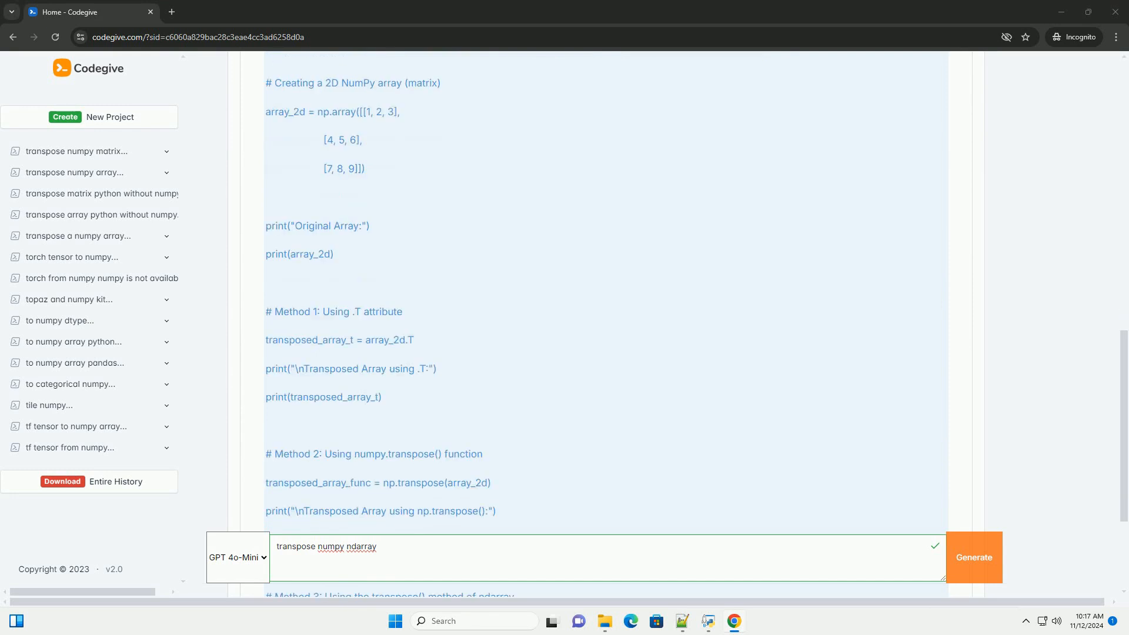
pyautogui.scroll(-3)
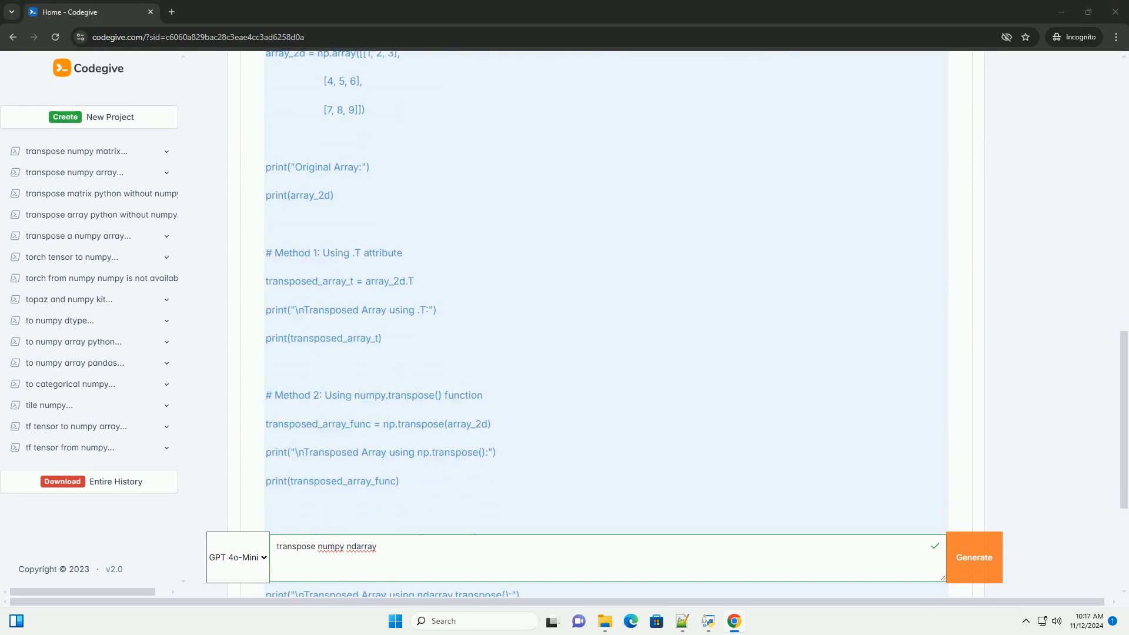
pyautogui.scroll(-3)
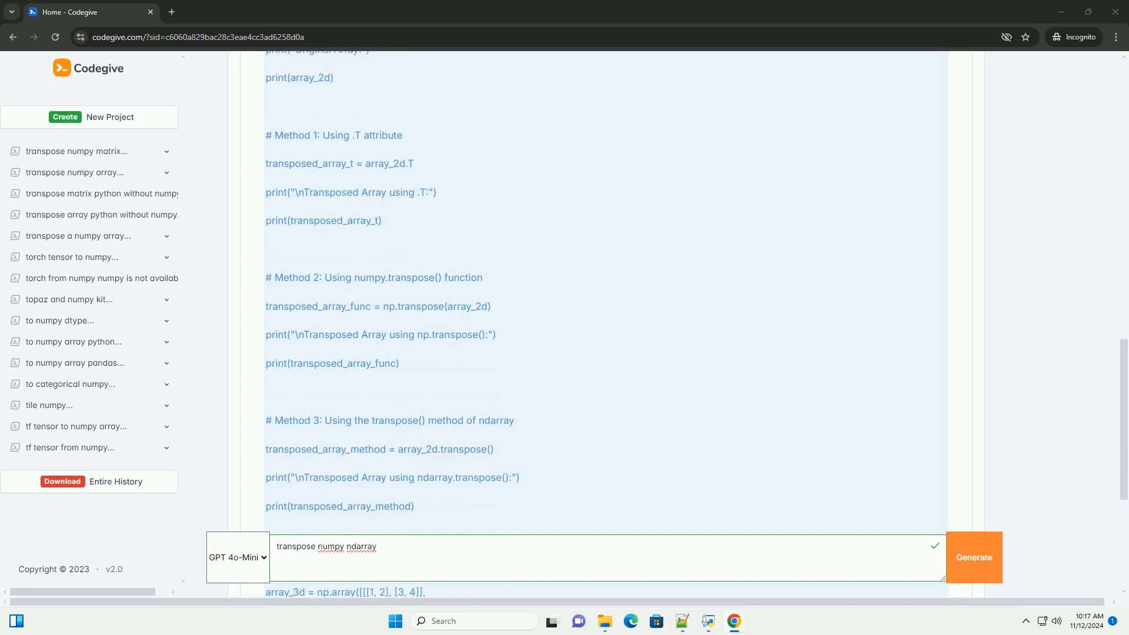
pyautogui.scroll(-3)
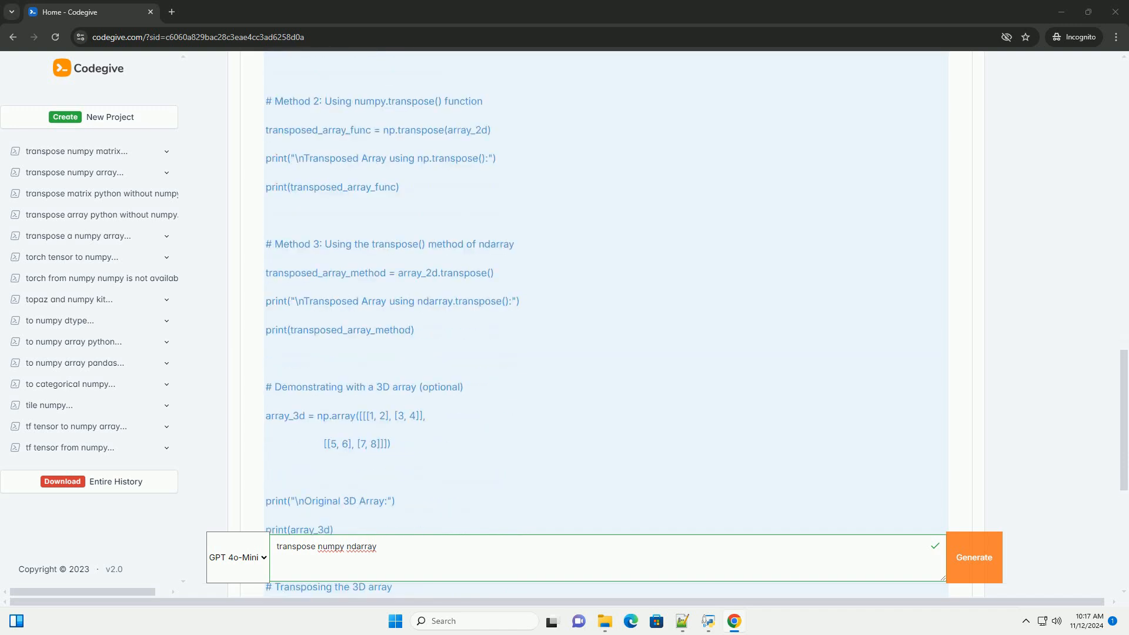
pyautogui.scroll(-3)
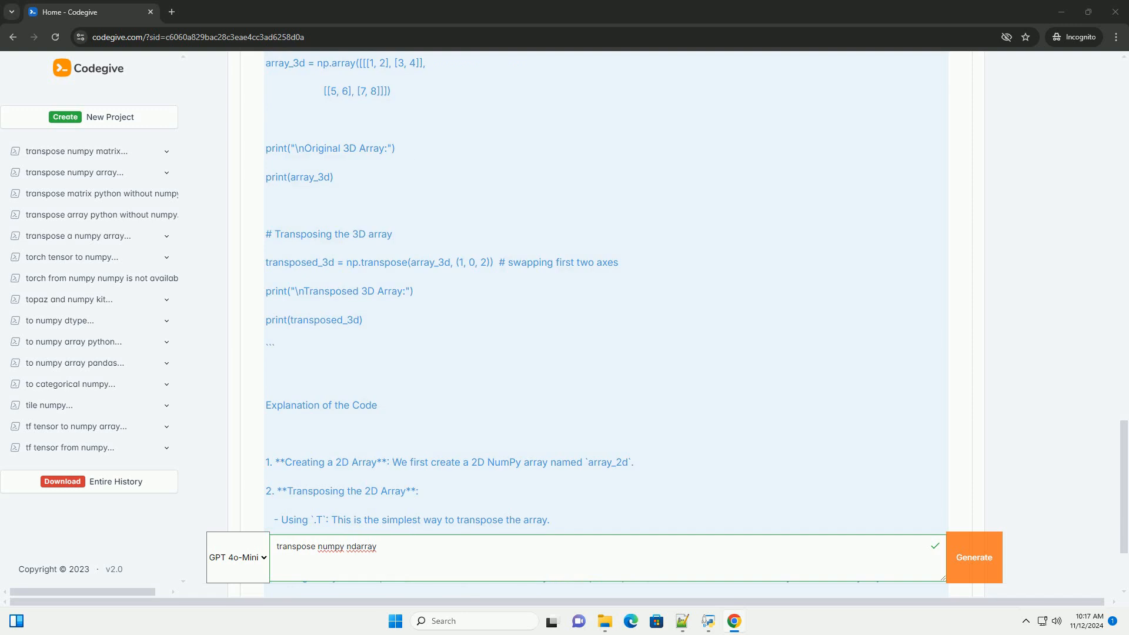
pyautogui.scroll(-3)
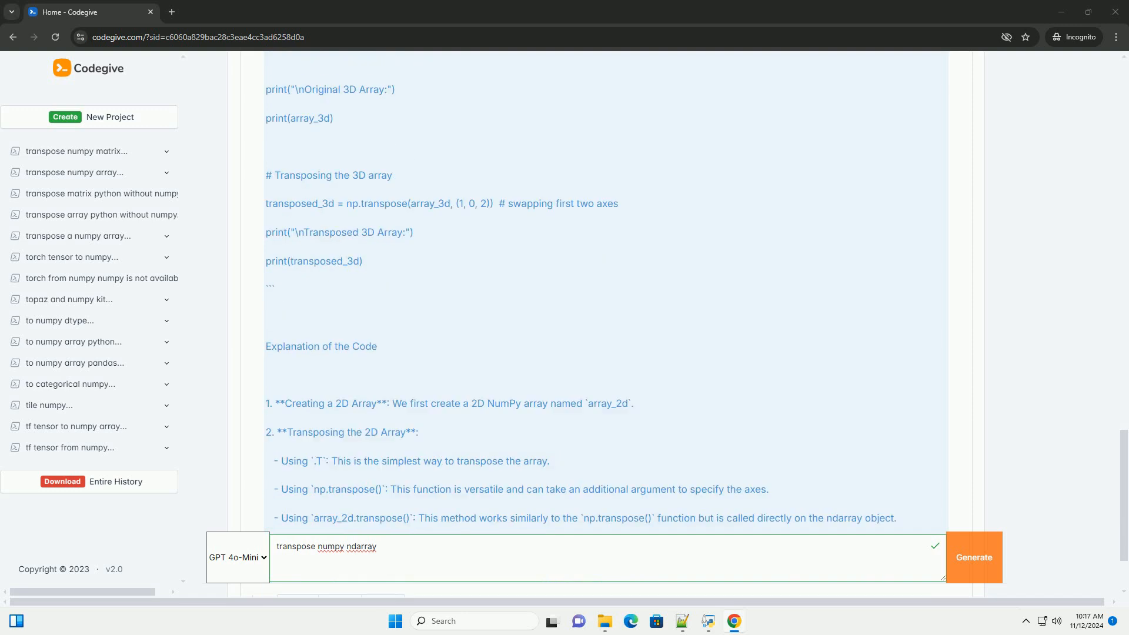
pyautogui.scroll(-3)
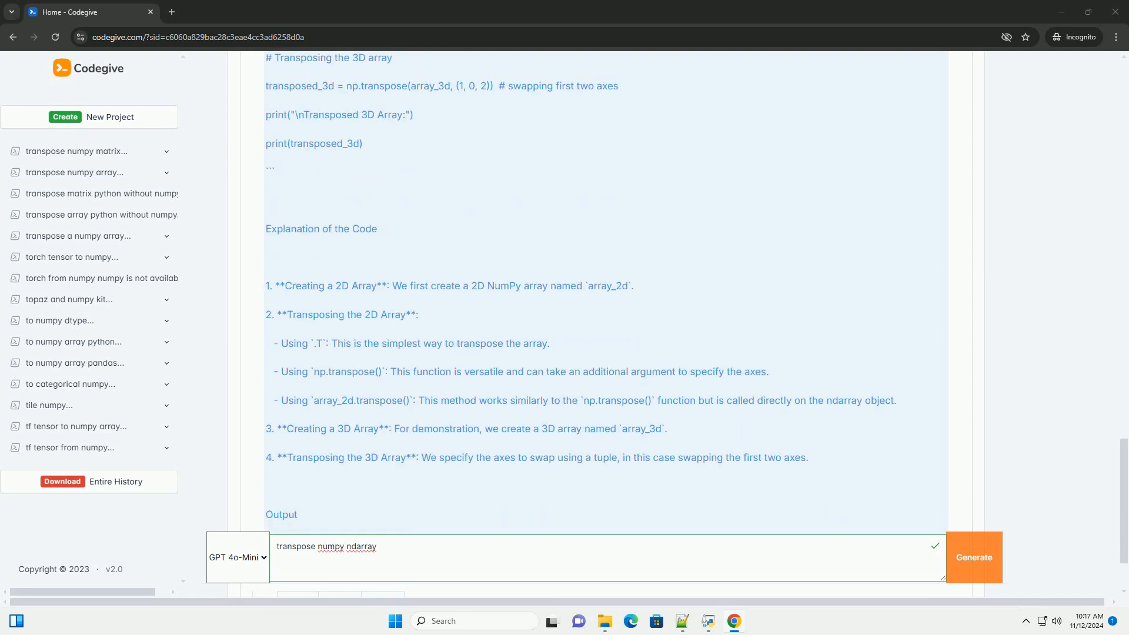
pyautogui.scroll(-3)
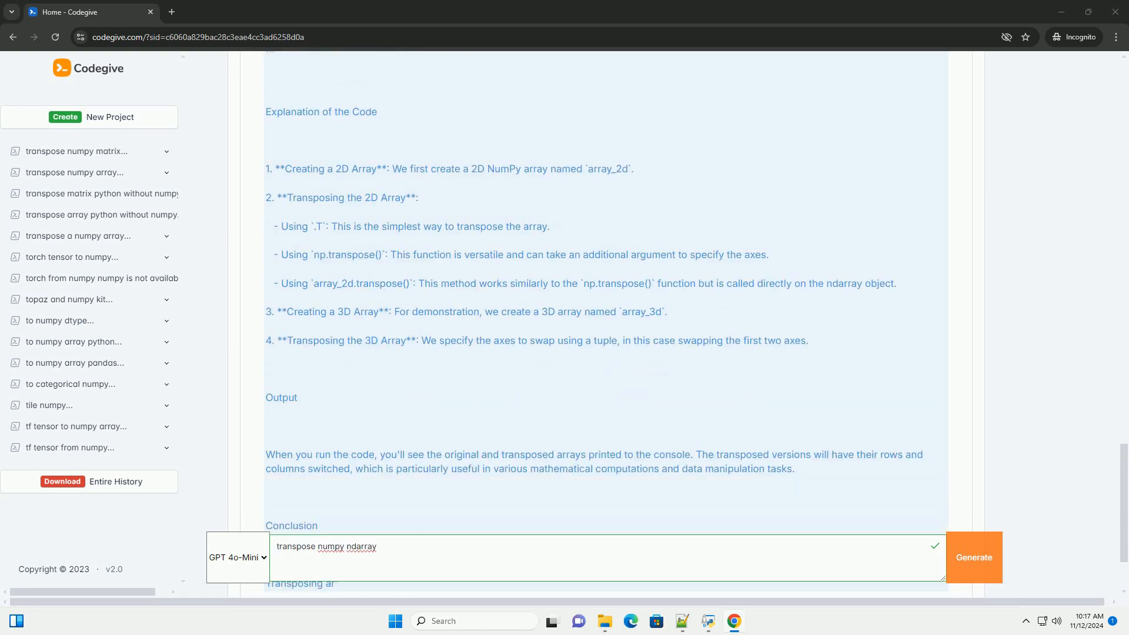
pyautogui.scroll(-3)
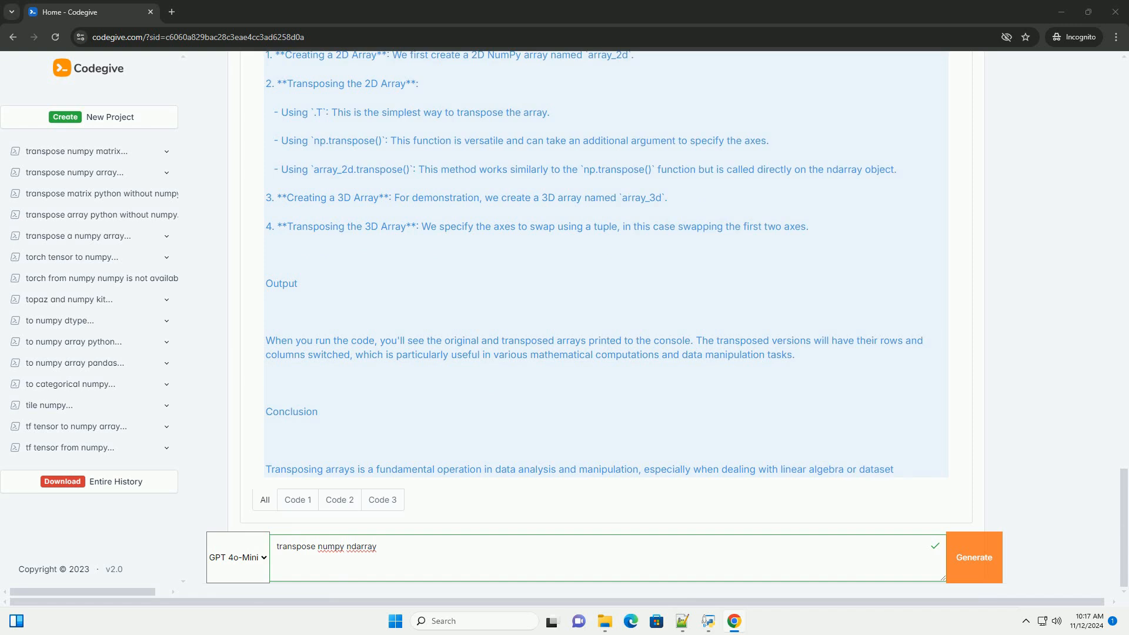
pyautogui.scroll(-3)
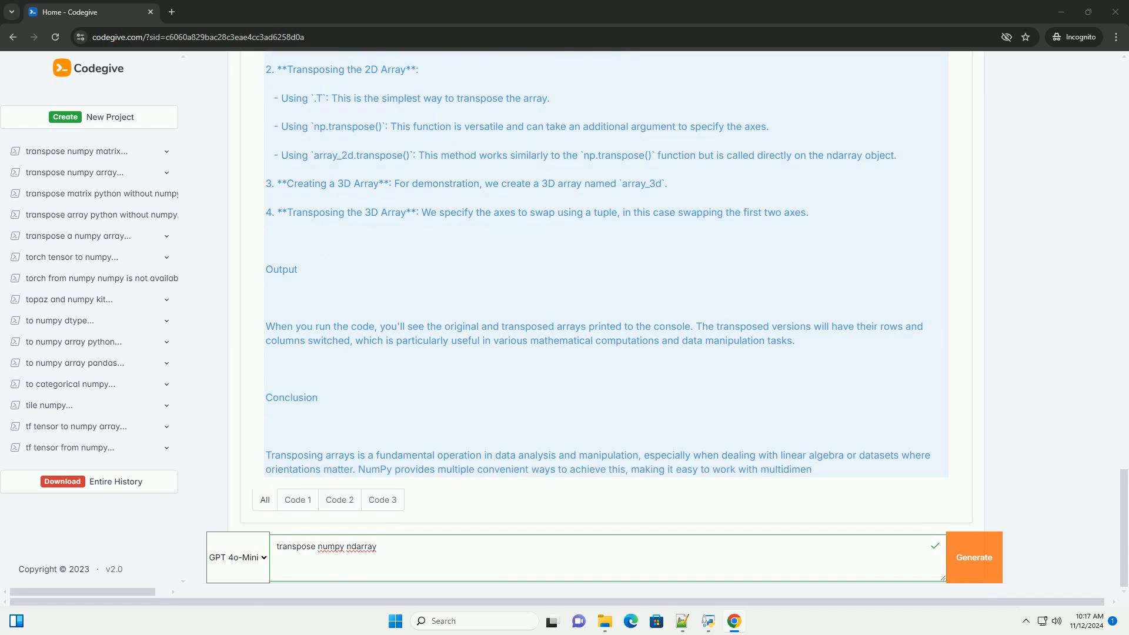